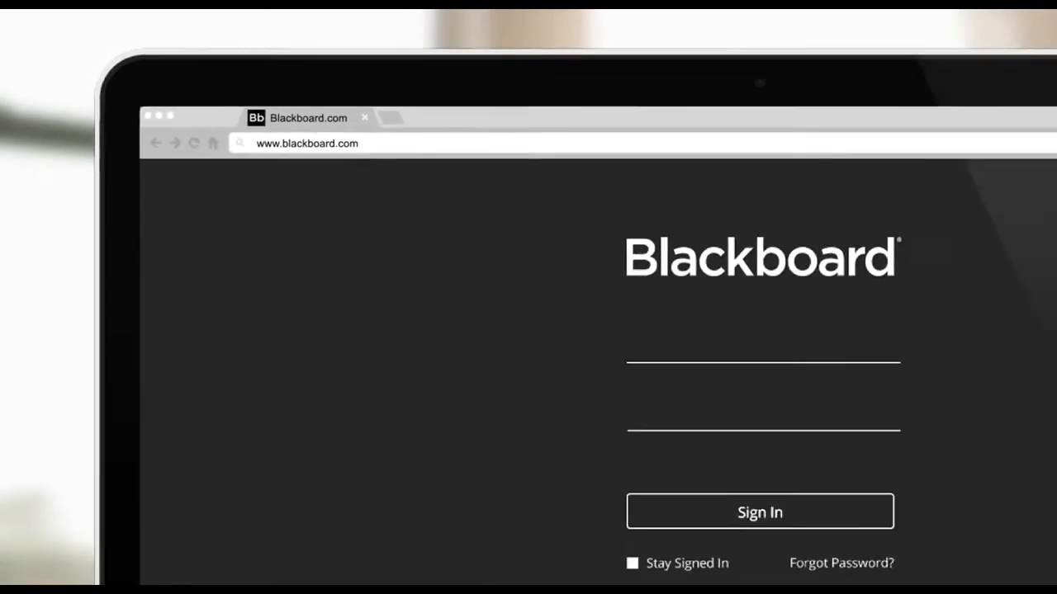
Step: Sign in to Blackboard Learn as Dr.Melissa Tay
text(Dr.Melissa Taylor)
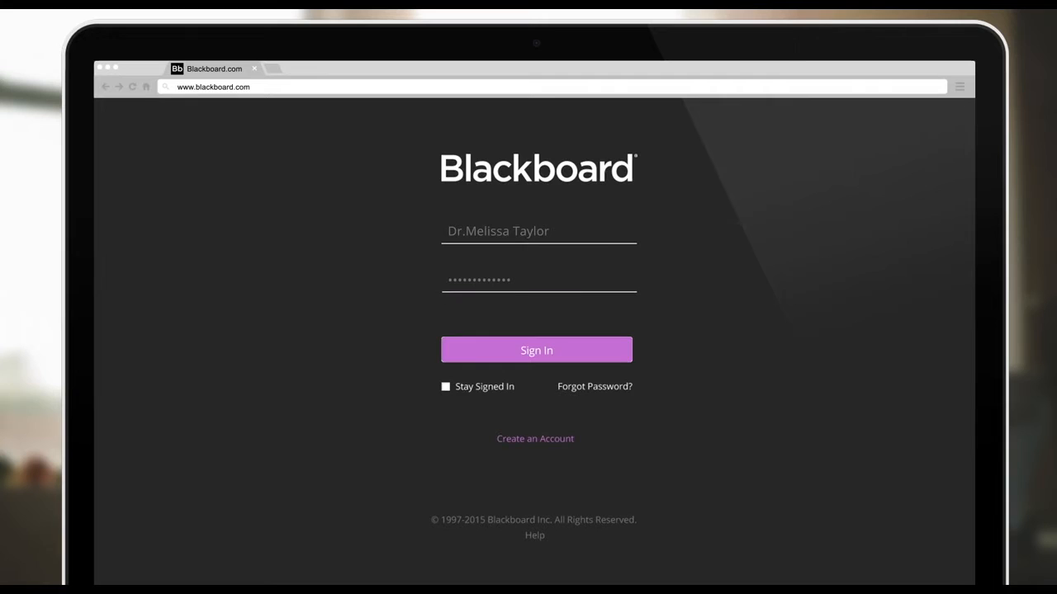
click(536, 350)
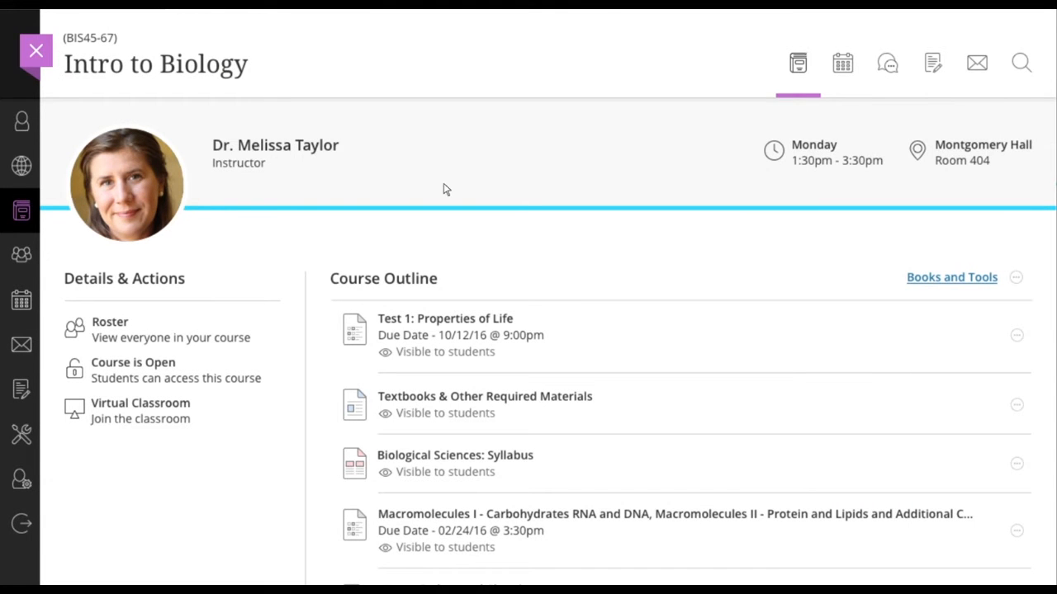
click(445, 318)
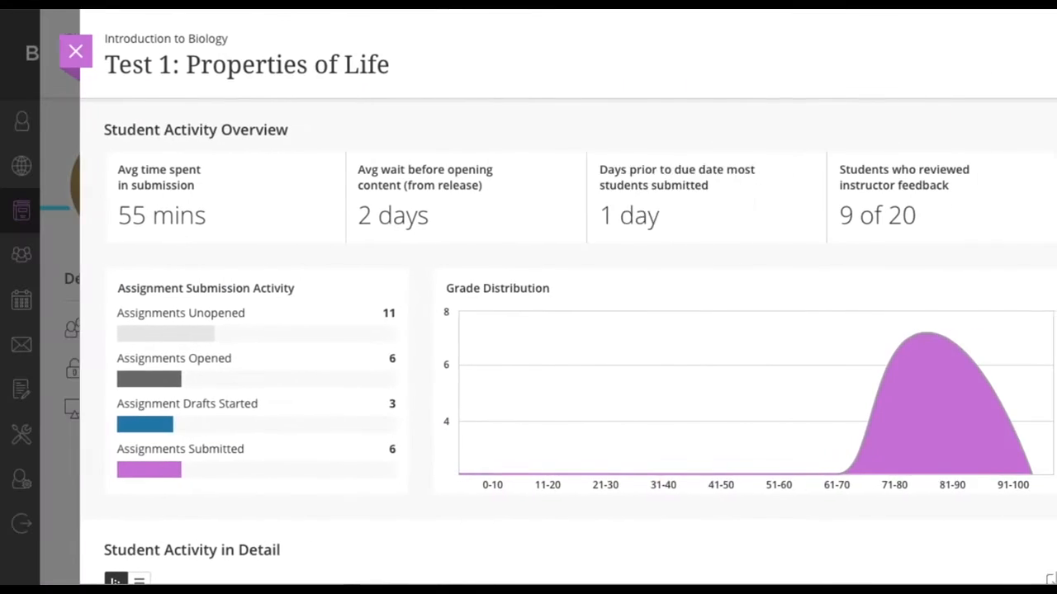
scroll(down, 3)
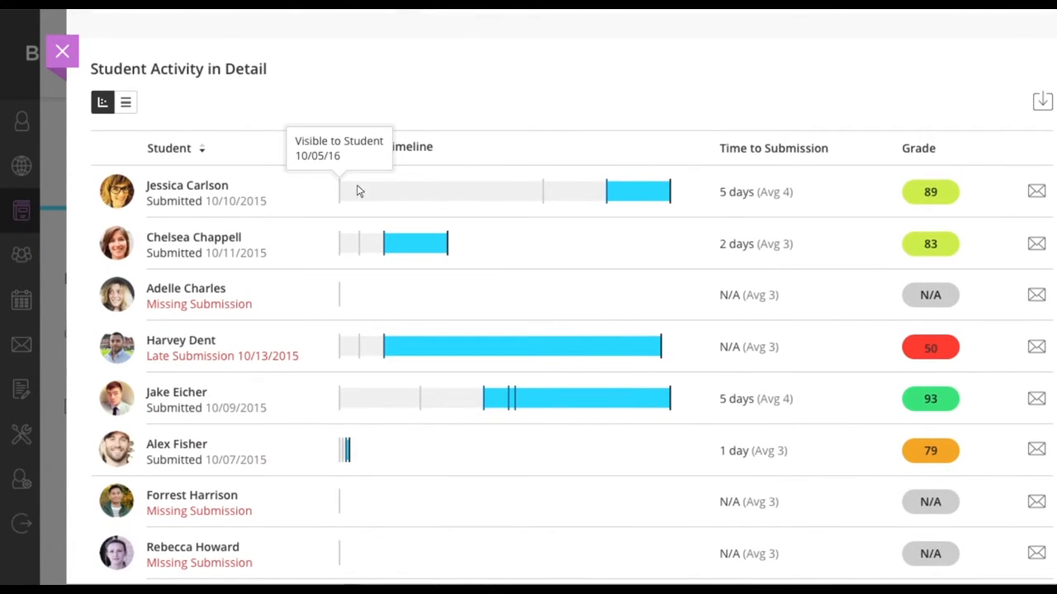
mouse_move(608, 192)
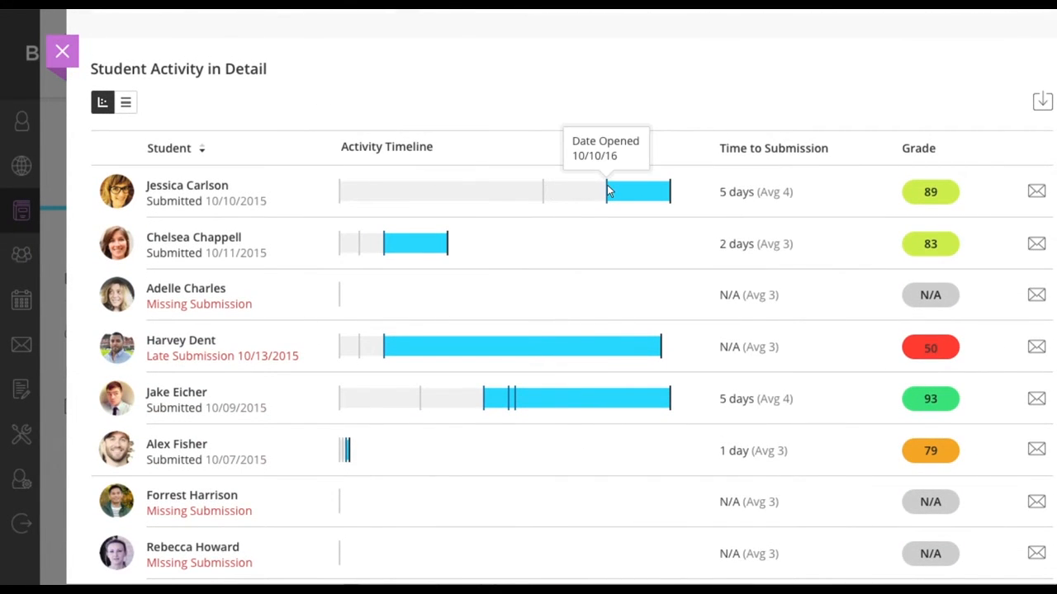
mouse_move(673, 191)
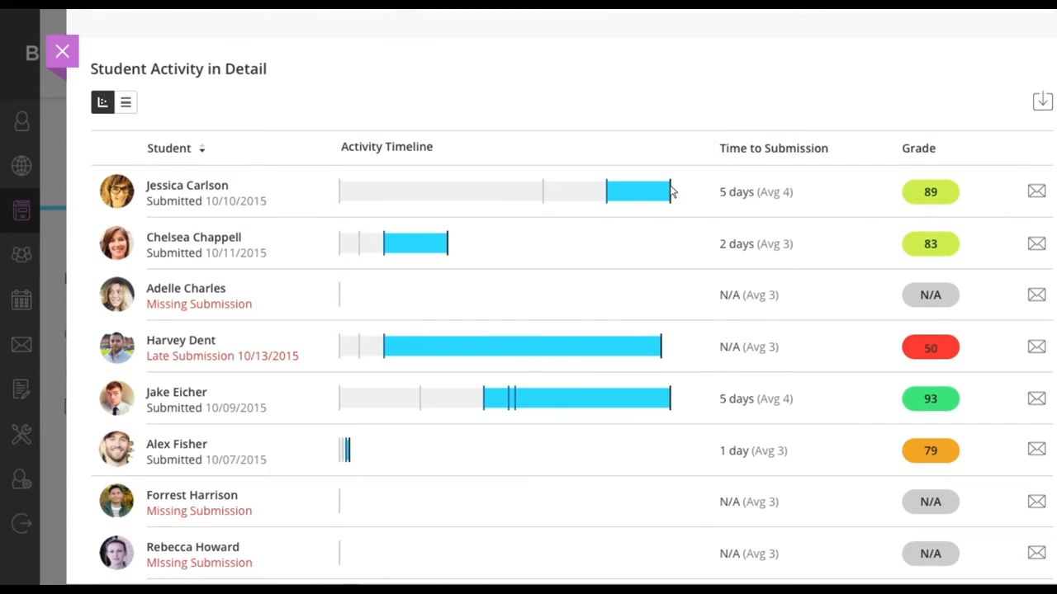
click(1036, 450)
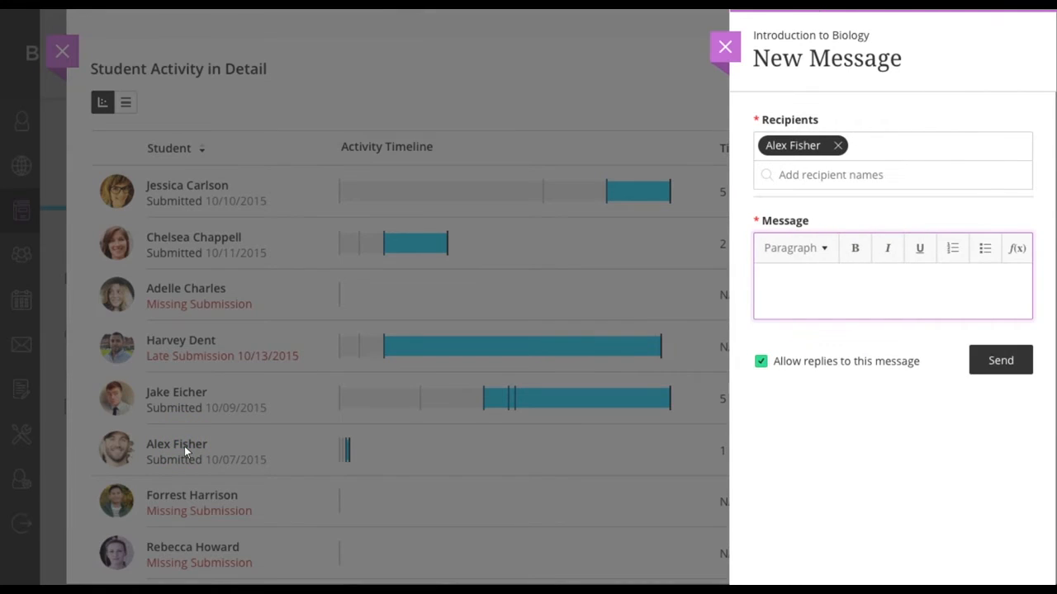
text(I'm concerned that yo)
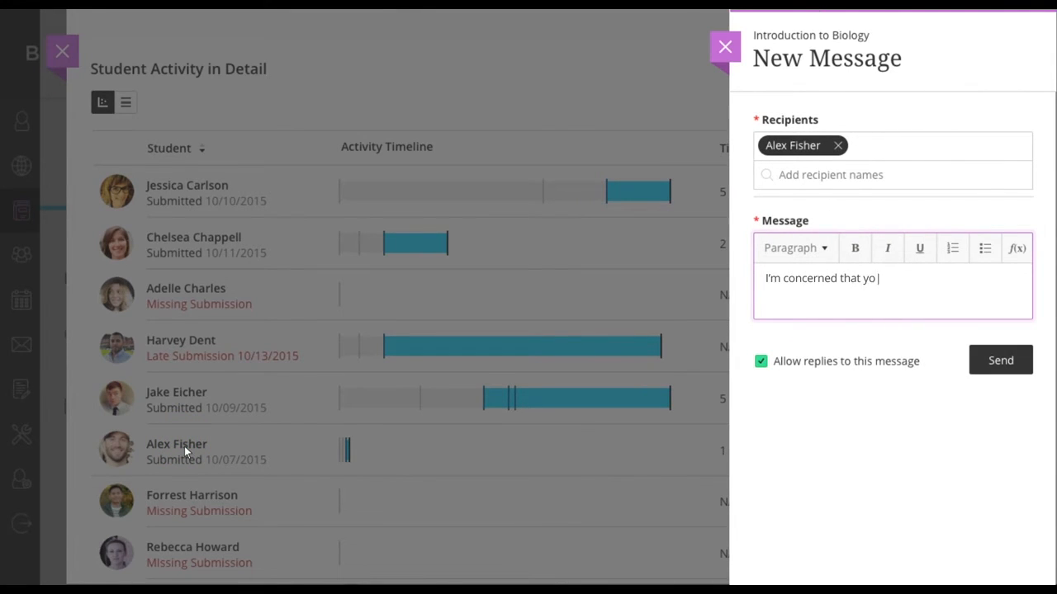